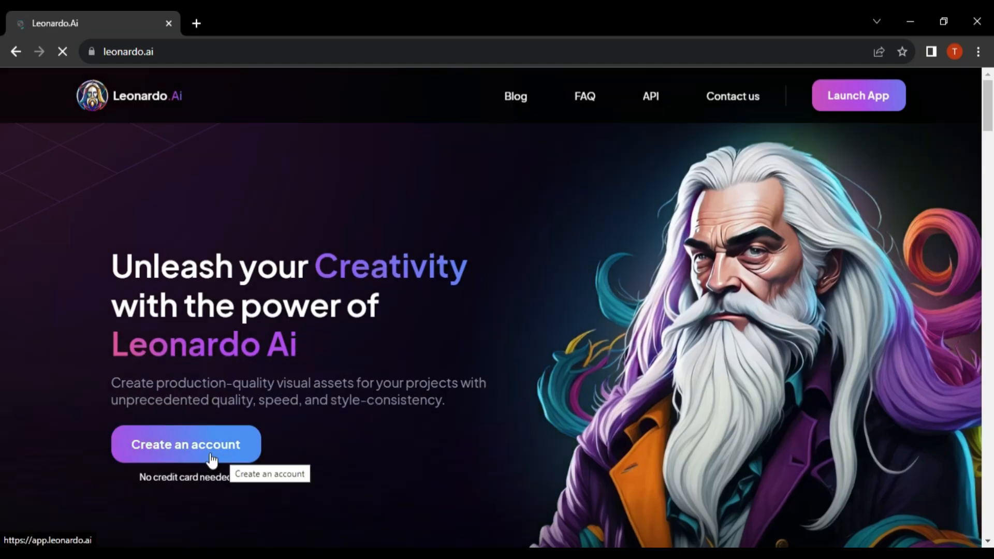
Launch the Leonardo.Ai app and go to the empty Training & Datasets page
{"action": "left_click", "coordinate": [184, 445]}
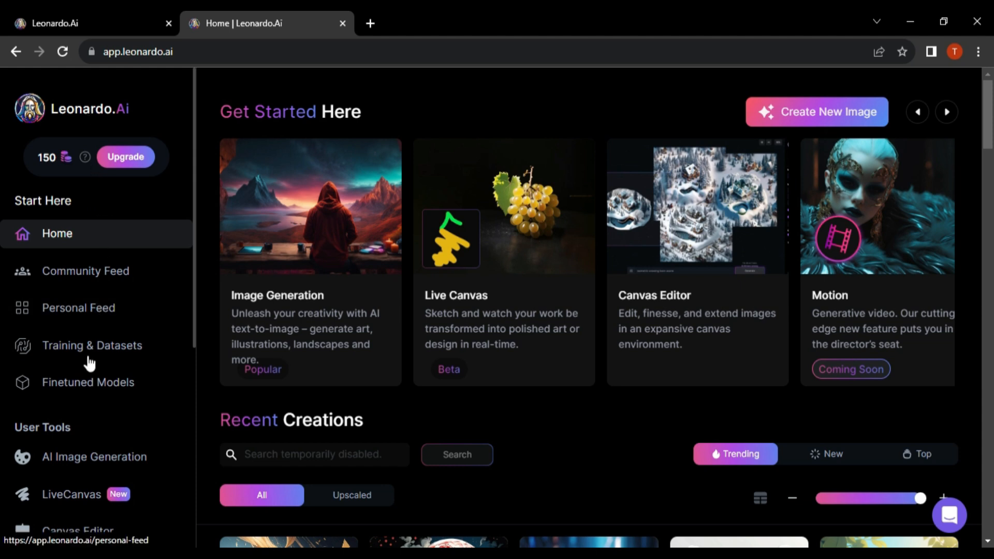
{"action": "left_click", "coordinate": [106, 345]}
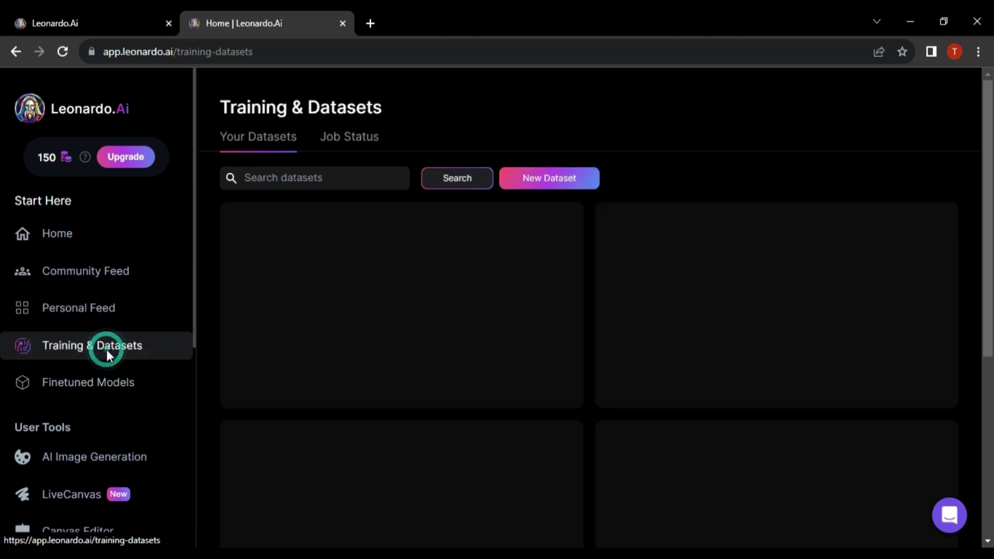
{"action": "left_click", "coordinate": [106, 353]}
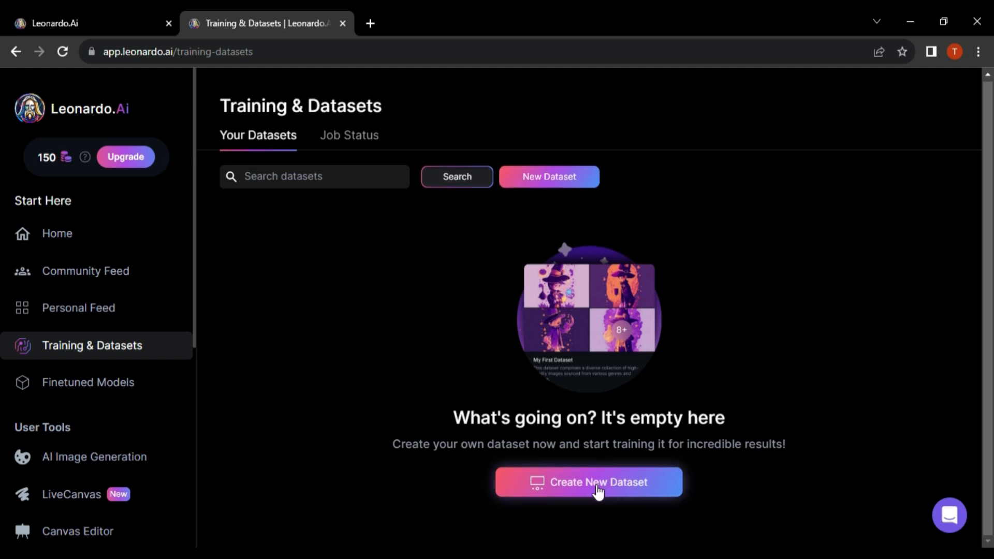
Create a new dataset named 'Custom Model' described as 'Own face' and reach its image upload area
{"action": "left_click", "coordinate": [595, 482]}
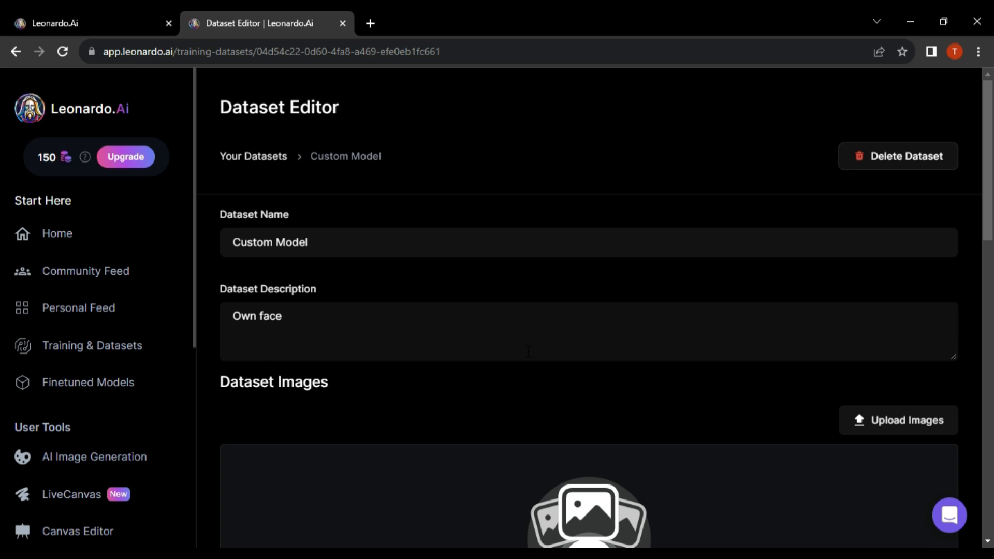
{"action": "scroll", "scroll_direction": "down", "scroll_amount": 3}
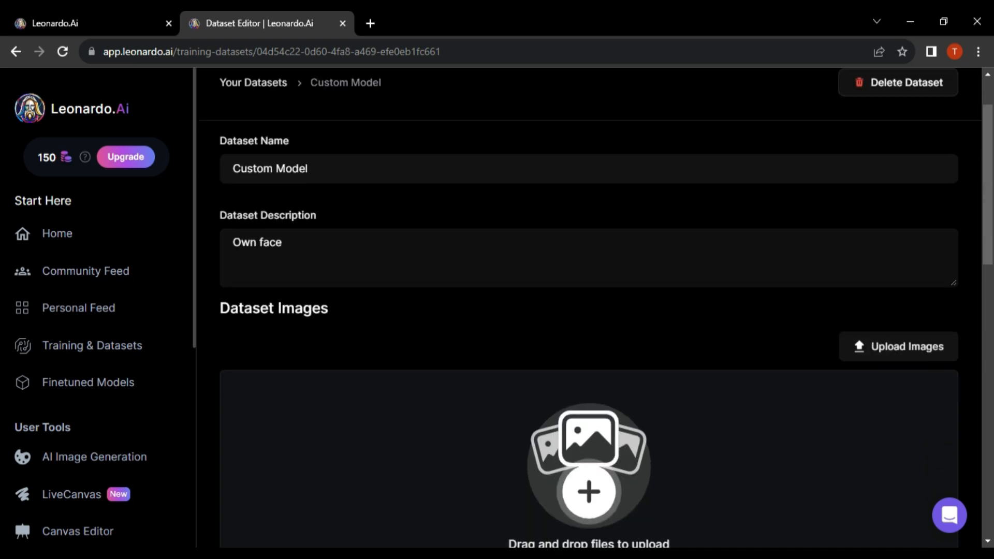
{"action": "scroll", "scroll_direction": "down", "scroll_amount": 3}
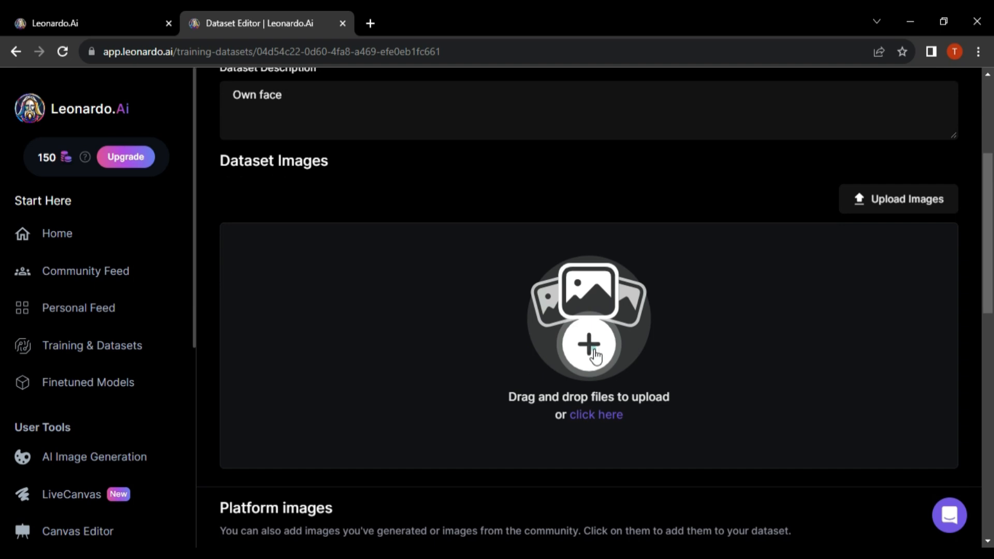
Select the face photos from the photo folder in Downloads and upload them to the dataset
{"action": "left_click", "coordinate": [591, 349]}
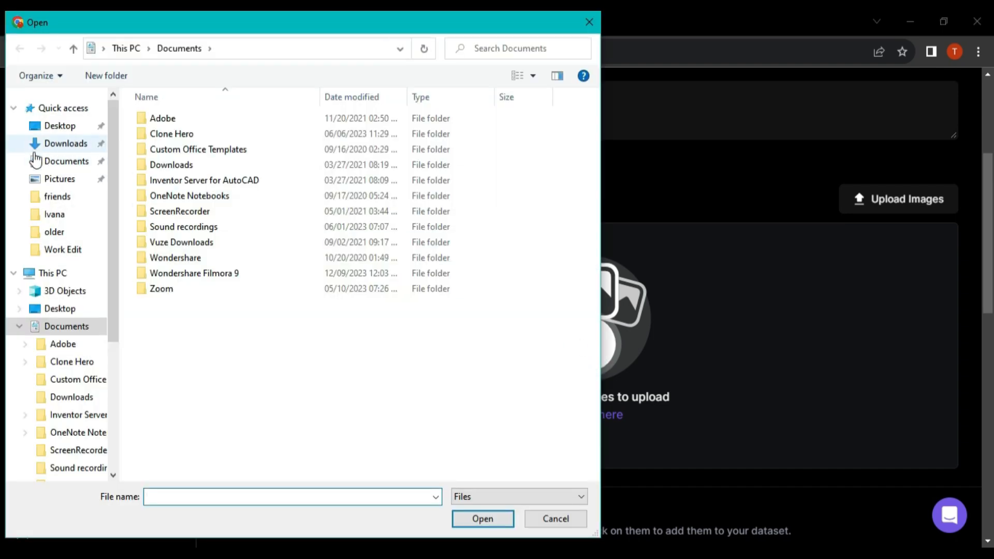
{"action": "left_click", "coordinate": [65, 143]}
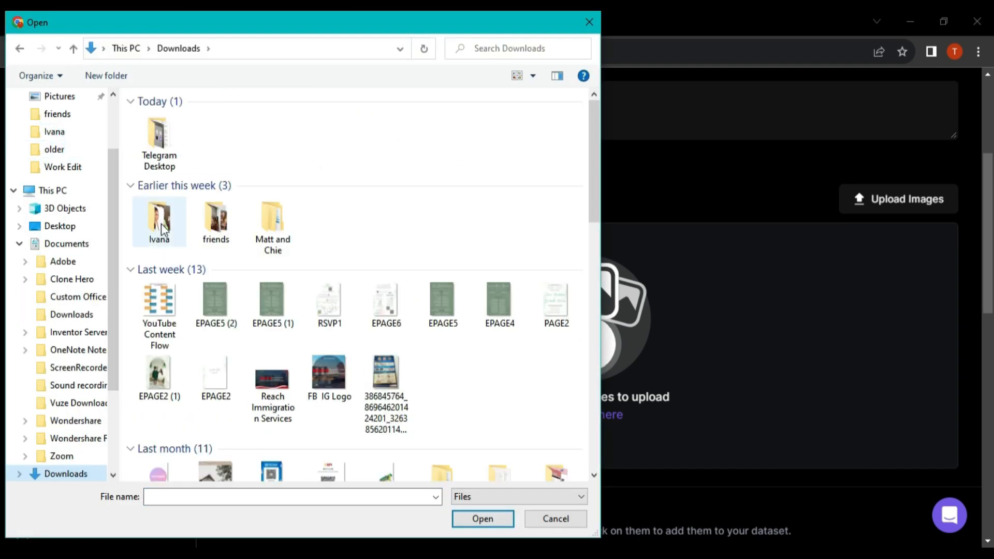
{"action": "double_click", "coordinate": [160, 220]}
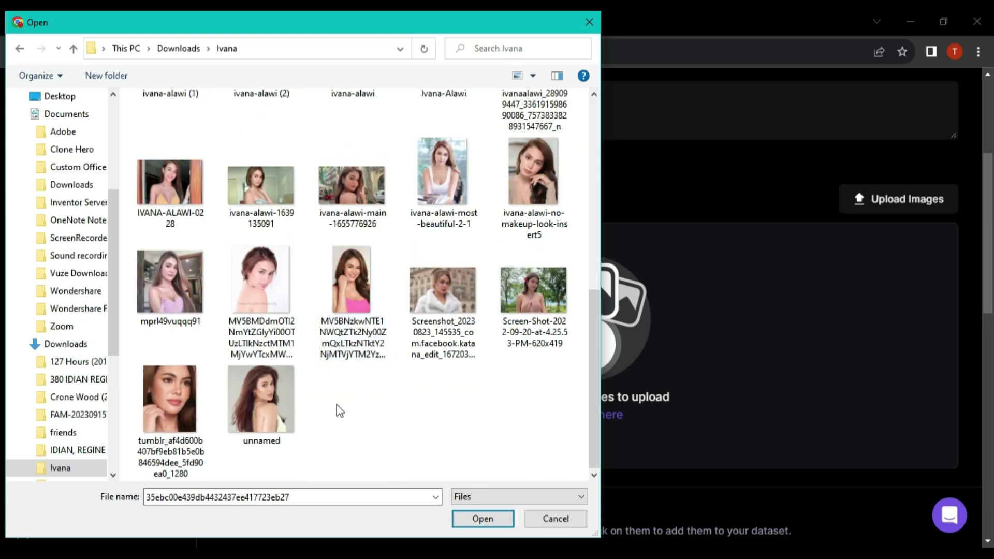
{"action": "left_click", "coordinate": [554, 518]}
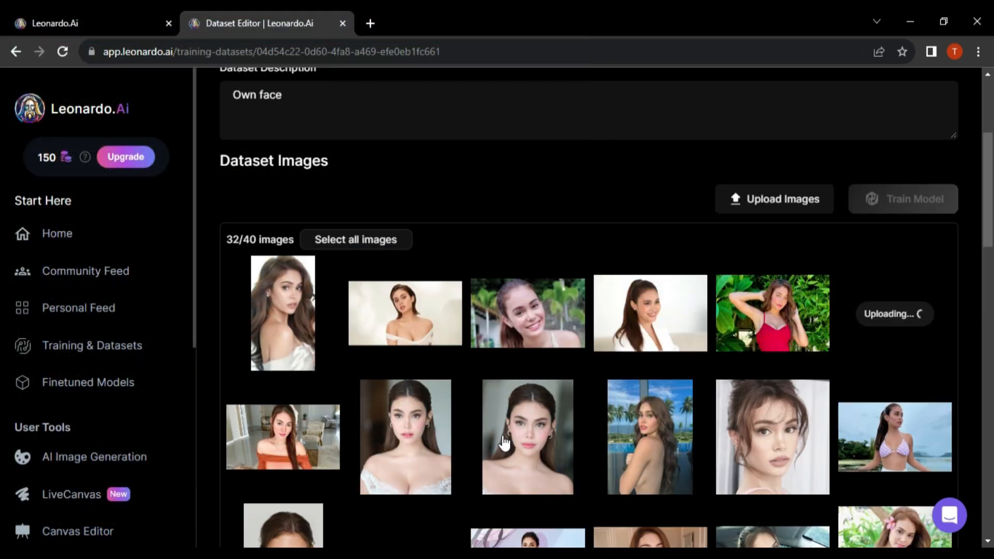
Review the 32 uploaded face photos and begin training a model from the dataset
{"action": "scroll", "scroll_direction": "down", "scroll_amount": 3}
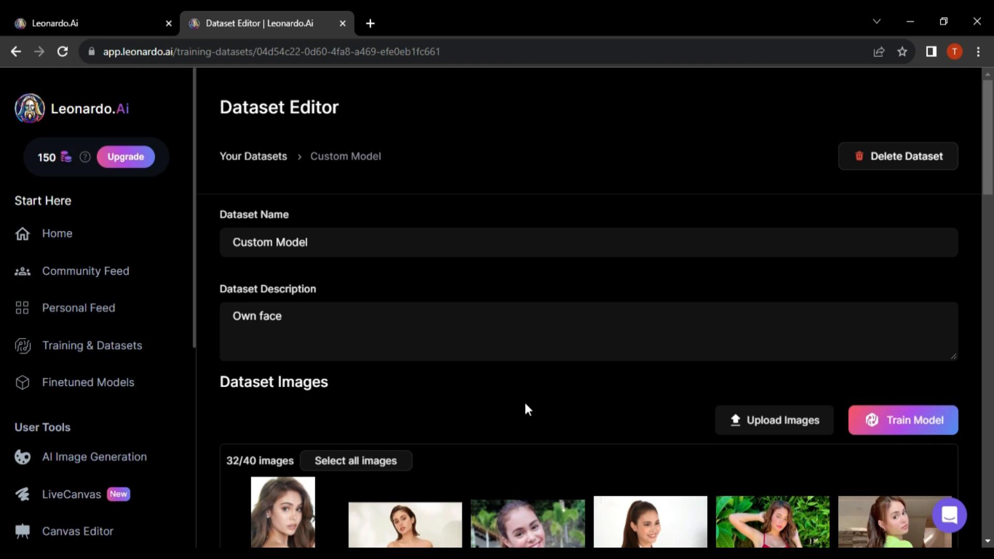
{"action": "scroll", "scroll_direction": "down", "scroll_amount": 3}
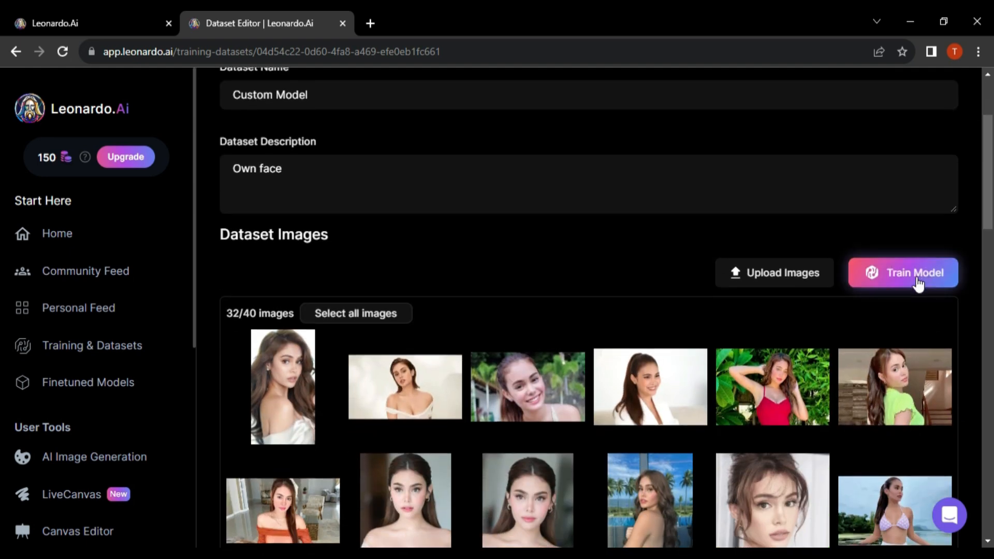
{"action": "left_click", "coordinate": [902, 272]}
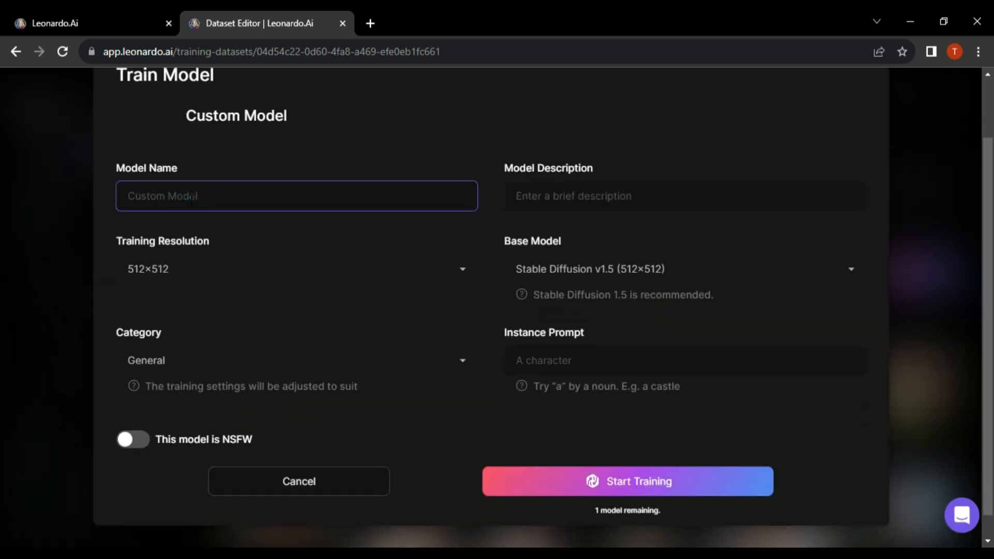
Name the model 'Ivana' and keep its training resolution at 512×512
{"action": "type", "text": "Ivana"}
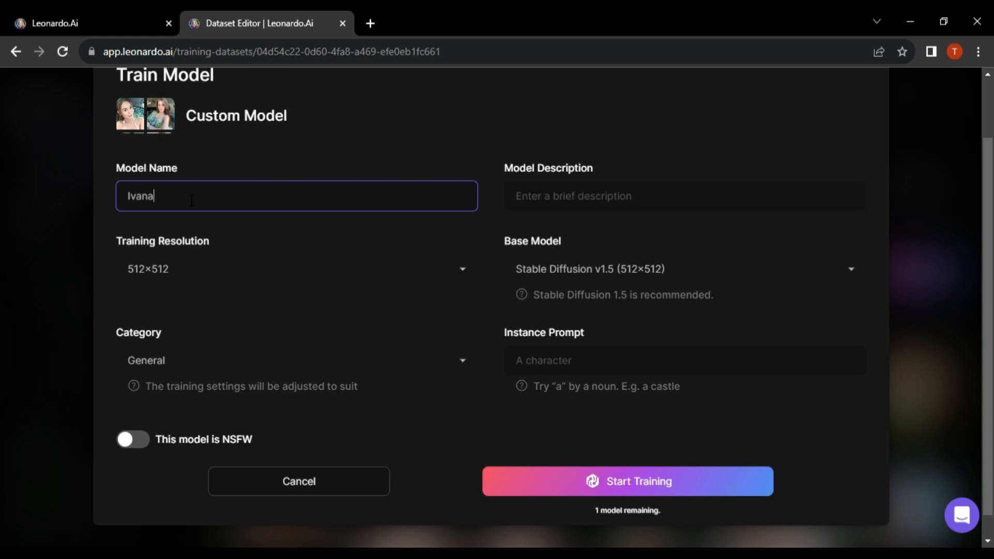
{"action": "left_click", "coordinate": [296, 269]}
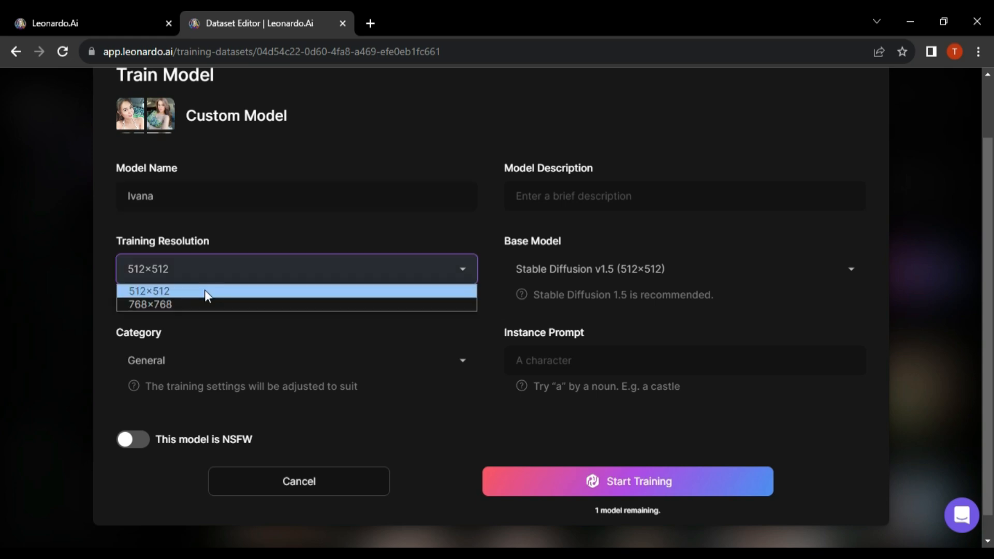
{"action": "left_click", "coordinate": [149, 291]}
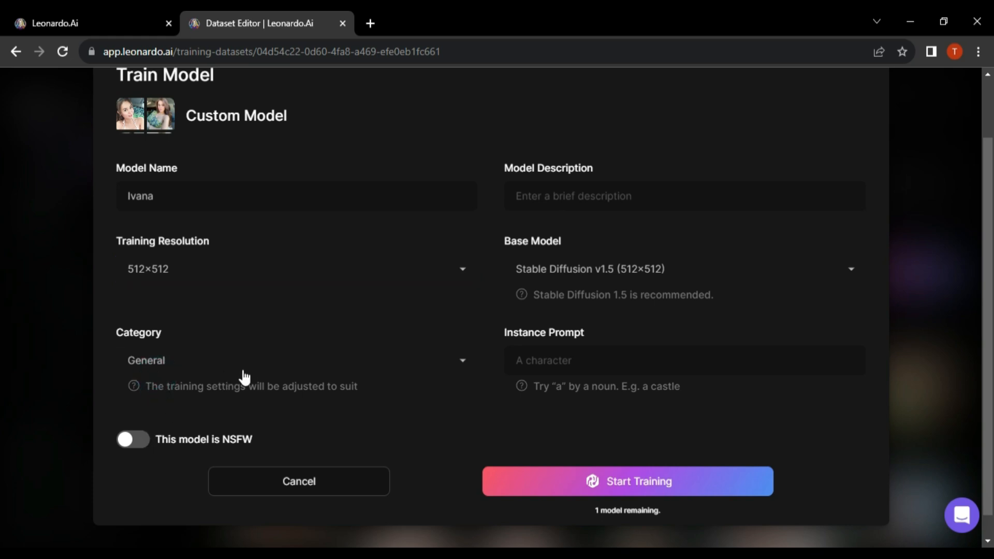
Set category Photography, instance prompt 'Custom Model', and start training
{"action": "left_click", "coordinate": [296, 361]}
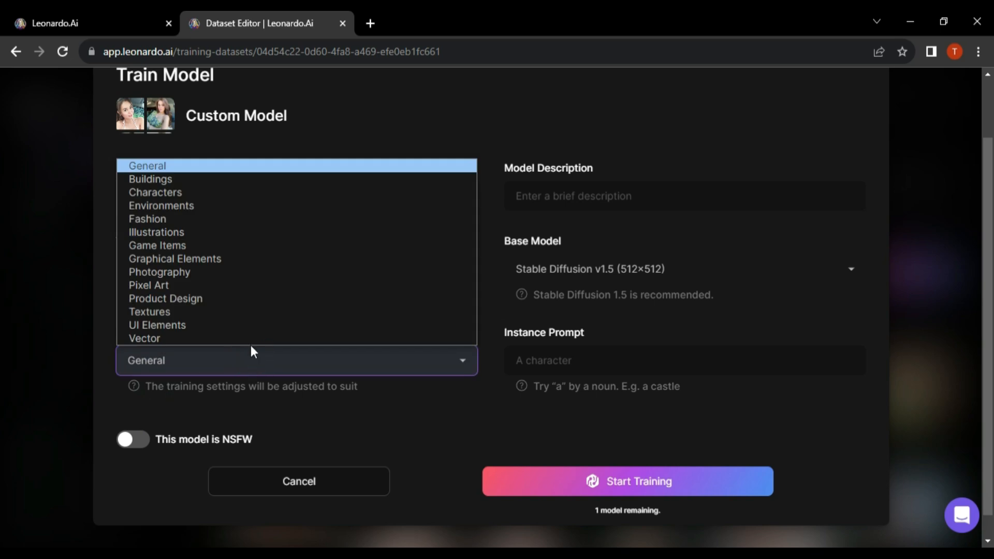
{"action": "left_click", "coordinate": [160, 271]}
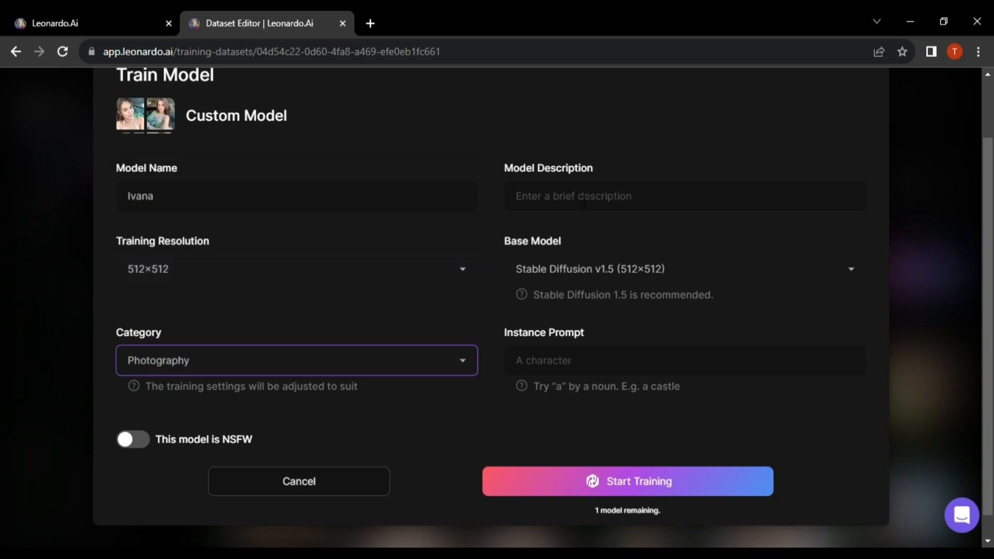
{"action": "left_click", "coordinate": [685, 360]}
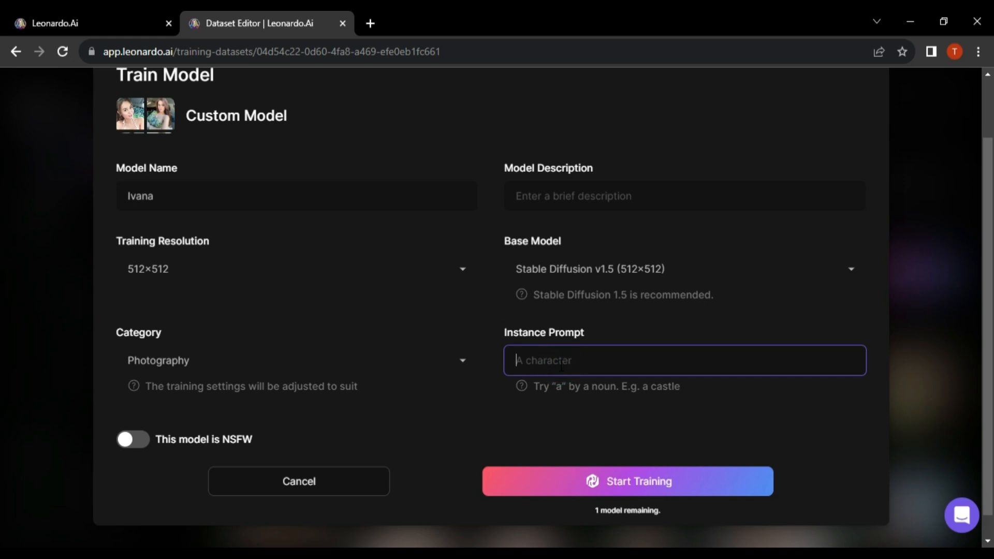
{"action": "type", "text": "Custom Model"}
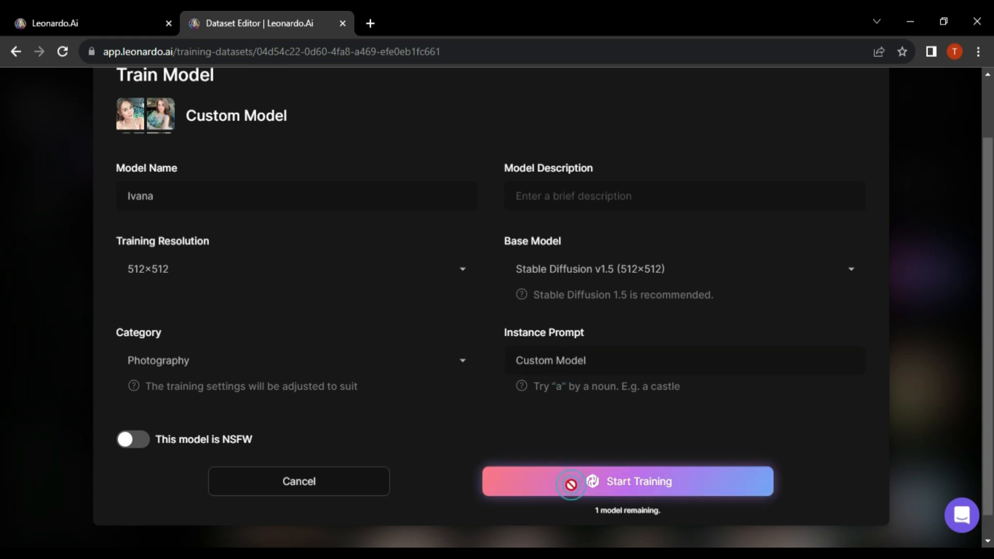
{"action": "left_click", "coordinate": [572, 485]}
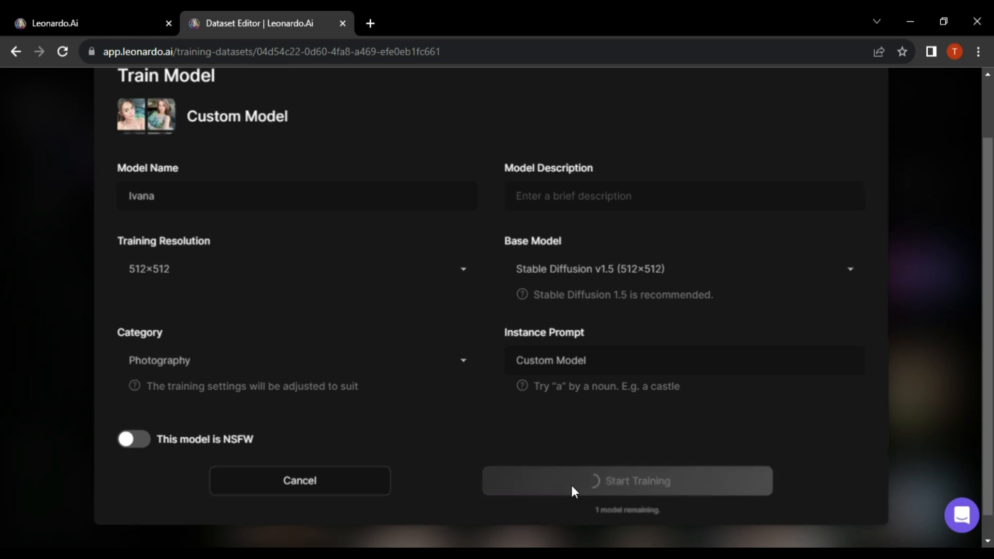
{"action": "left_click", "coordinate": [627, 481]}
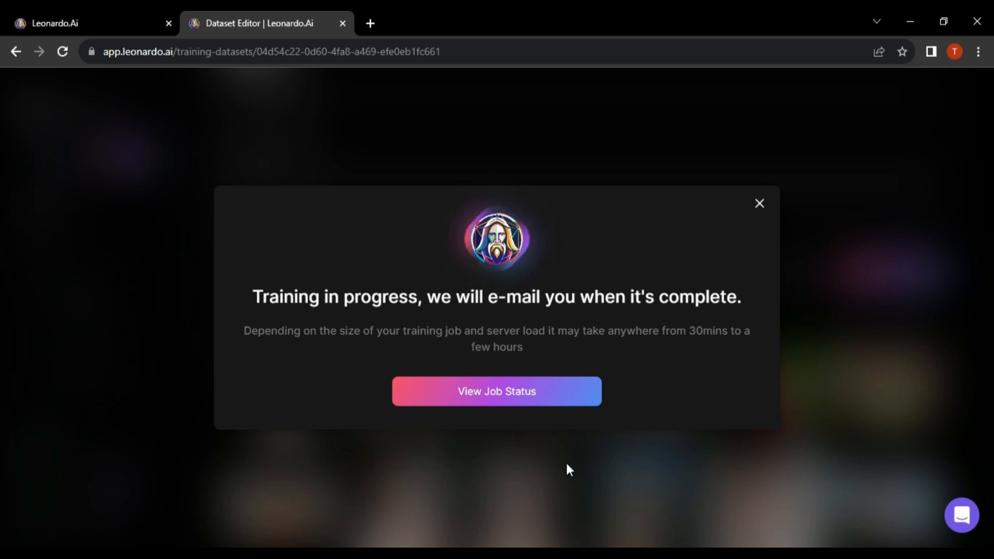
Confirm the Ivana training job shows Done, then go to AI Image Generation
{"action": "left_click", "coordinate": [496, 391]}
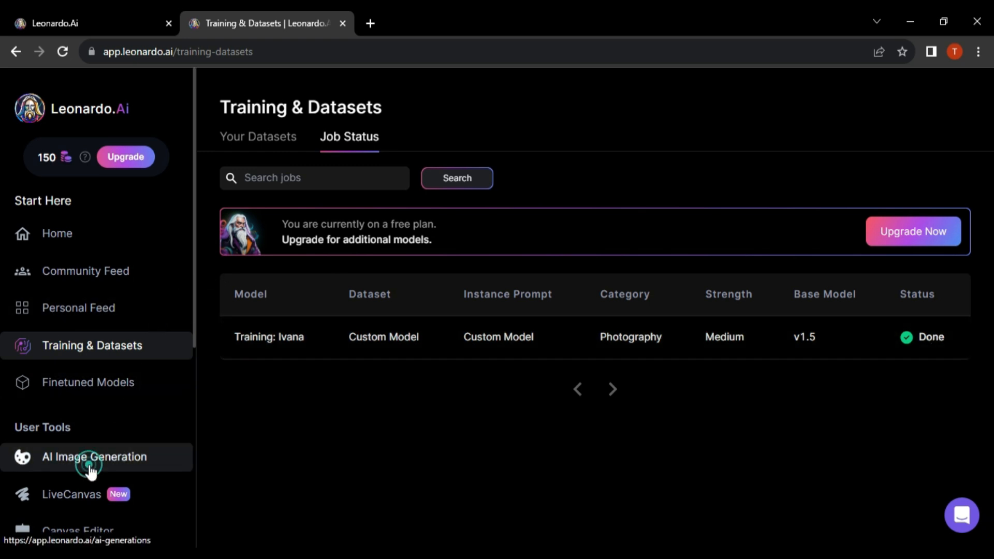
{"action": "left_click", "coordinate": [89, 457]}
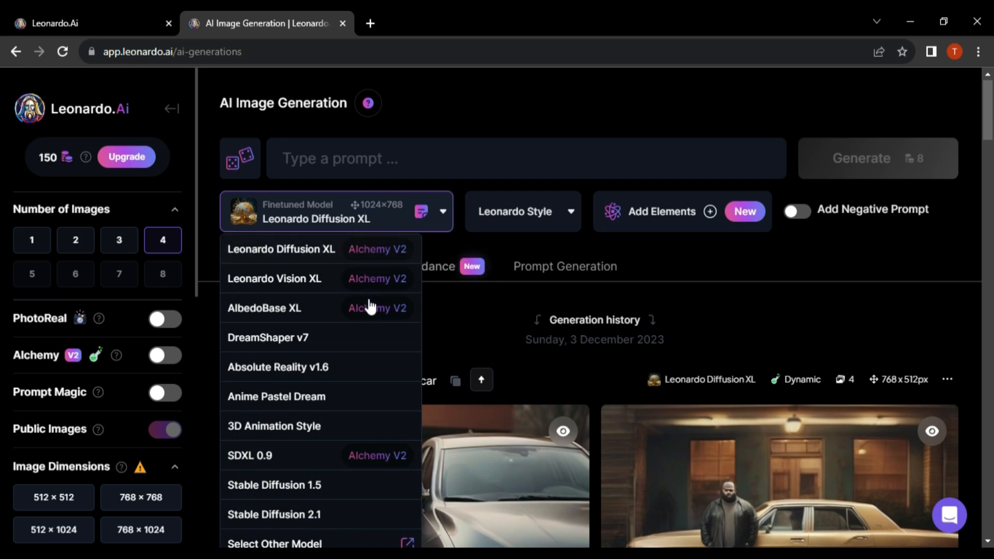
Browse other models and filter to Your Models where the trained Ivana model appears
{"action": "scroll", "scroll_direction": "down", "scroll_amount": 3}
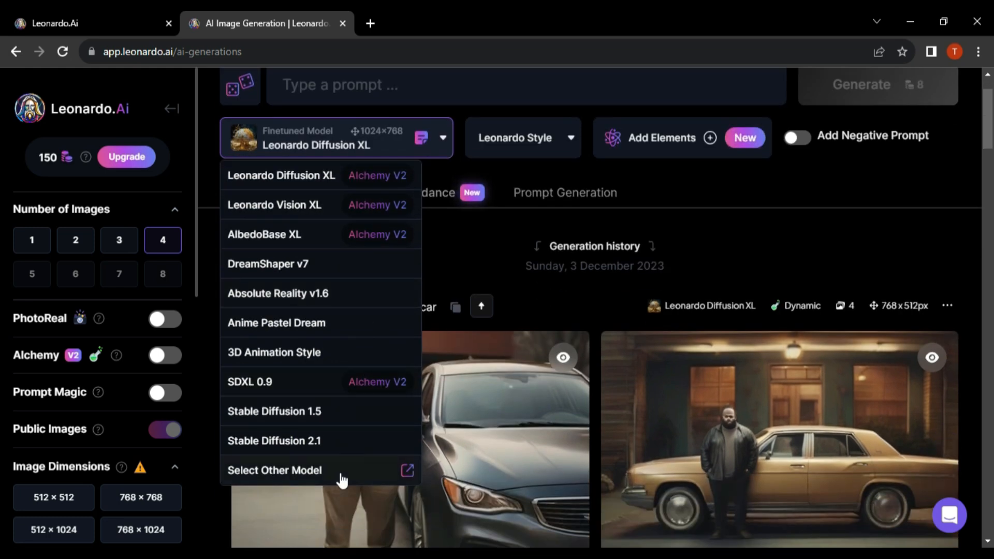
{"action": "left_click", "coordinate": [274, 470]}
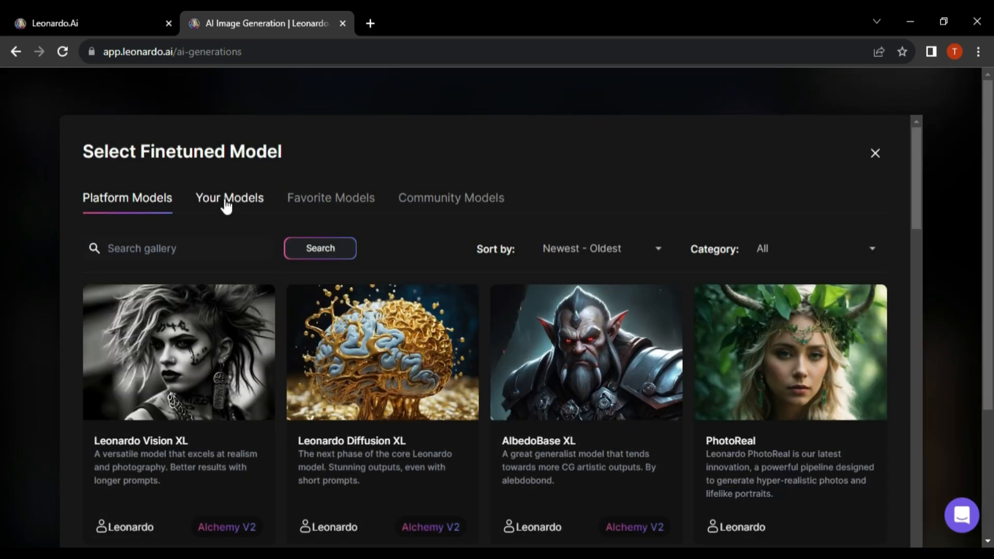
{"action": "left_click", "coordinate": [229, 197]}
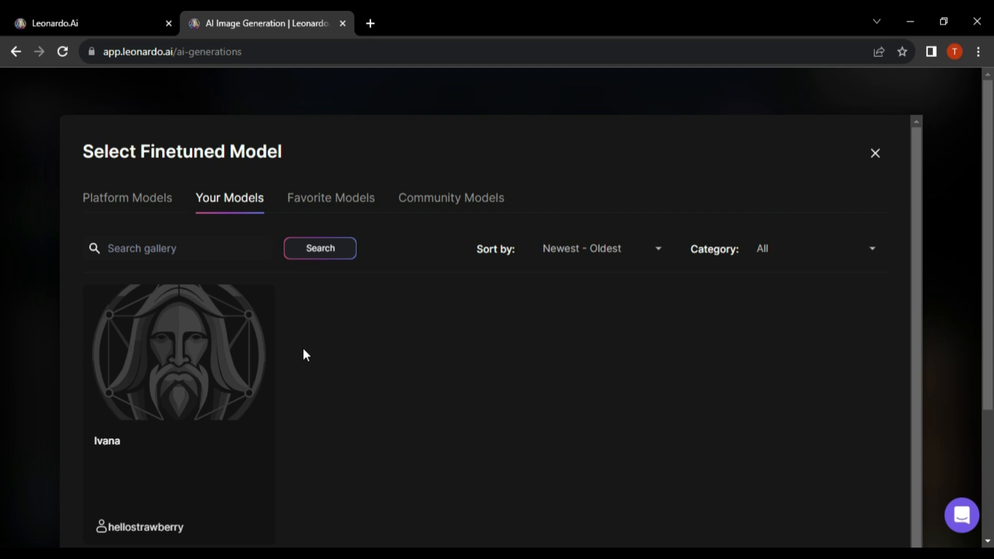
{"action": "mouse_move", "coordinate": [201, 347]}
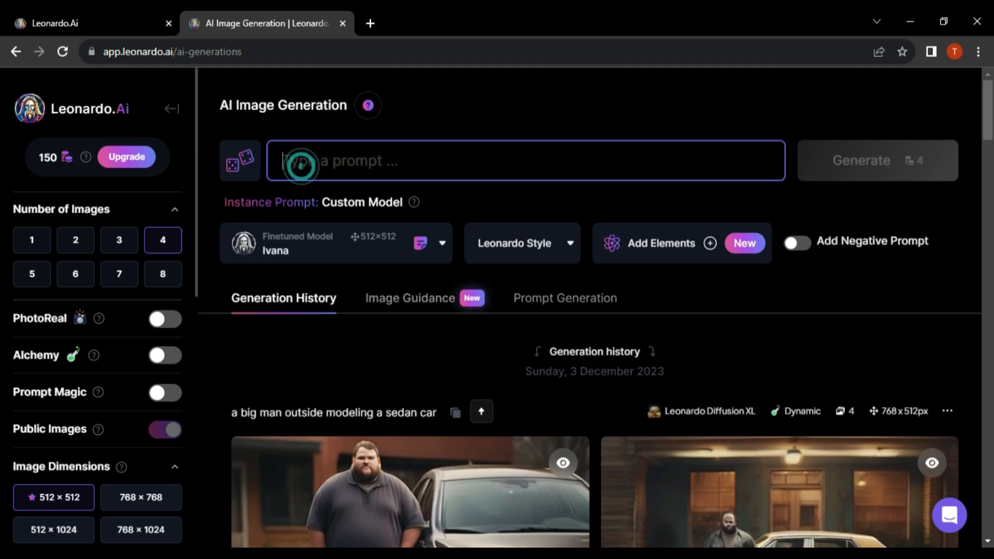
Generate four 512×512 images from 'custom model in a field watching sunset' with Ivana
{"action": "type", "text": "custom"}
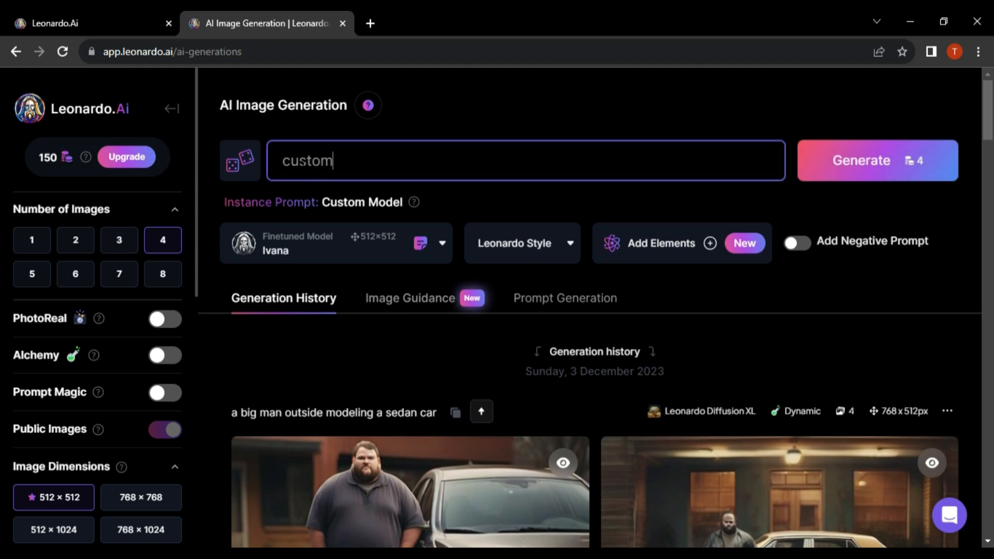
{"action": "type", "text": "model in a field watching sunset"}
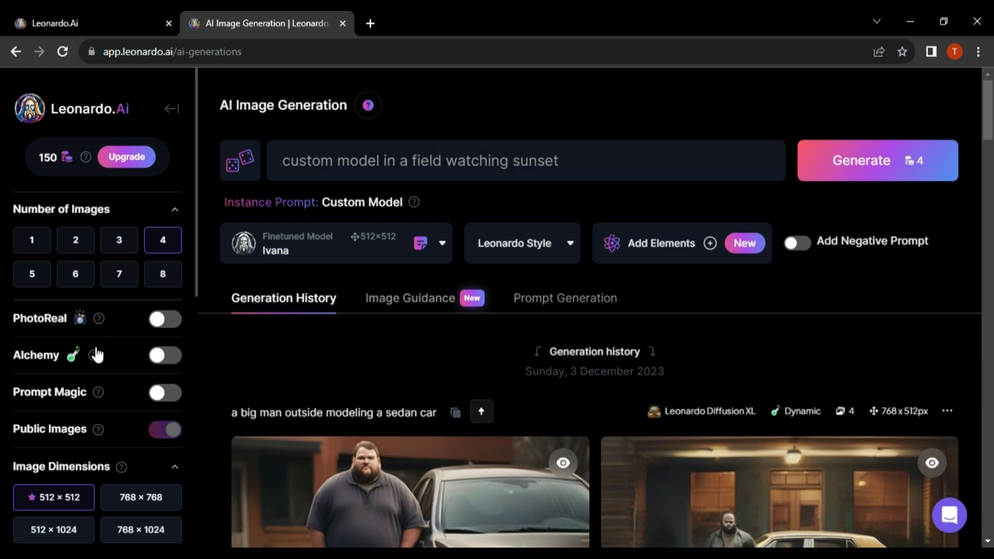
{"action": "scroll", "scroll_direction": "down", "scroll_amount": 3}
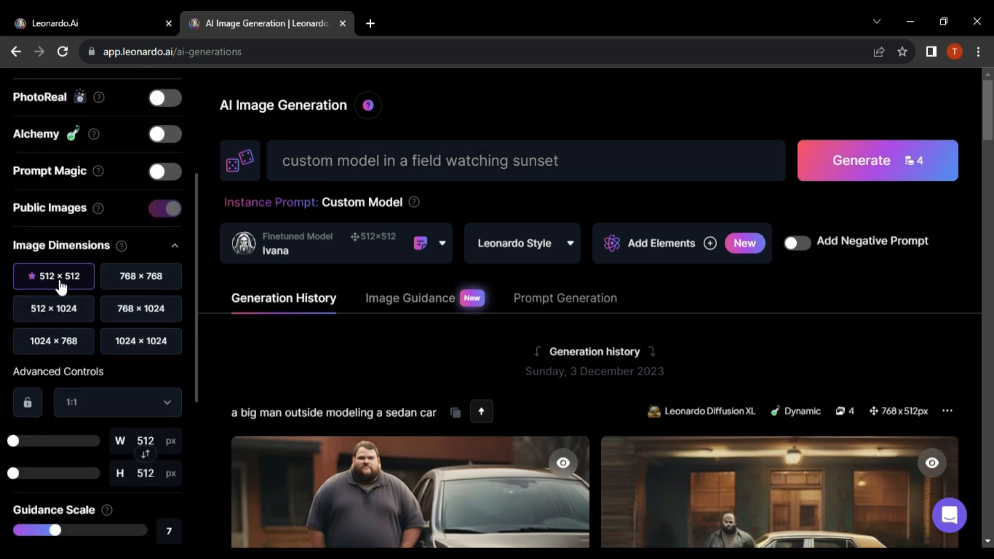
{"action": "scroll", "scroll_direction": "down", "scroll_amount": 3}
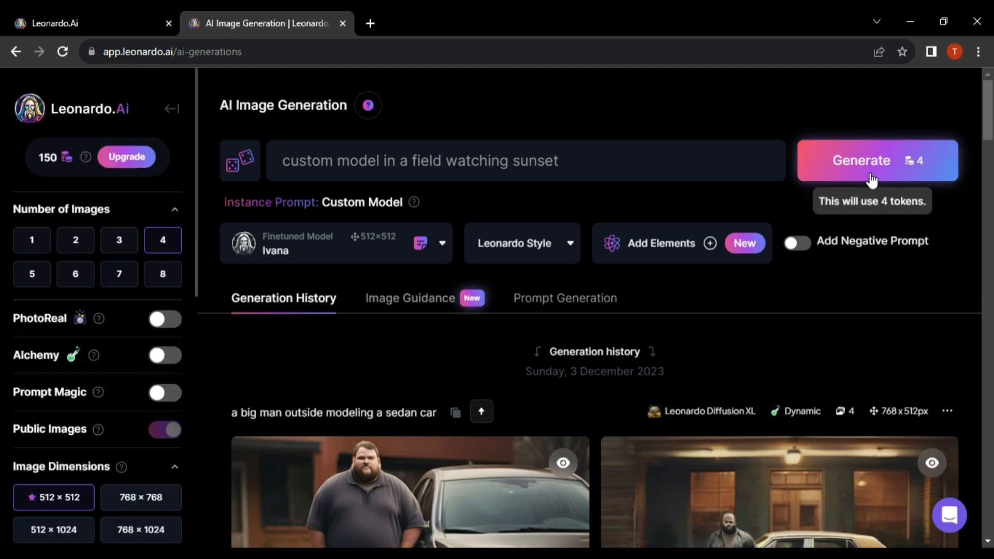
{"action": "left_click", "coordinate": [871, 166]}
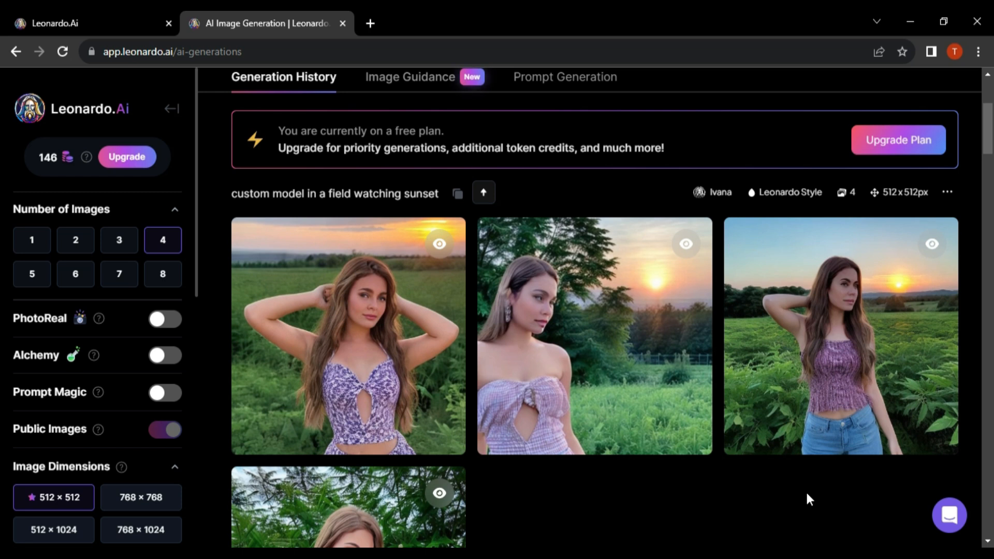
View the four generated sunset field portraits in the generation history
{"action": "scroll", "scroll_direction": "down", "scroll_amount": 3}
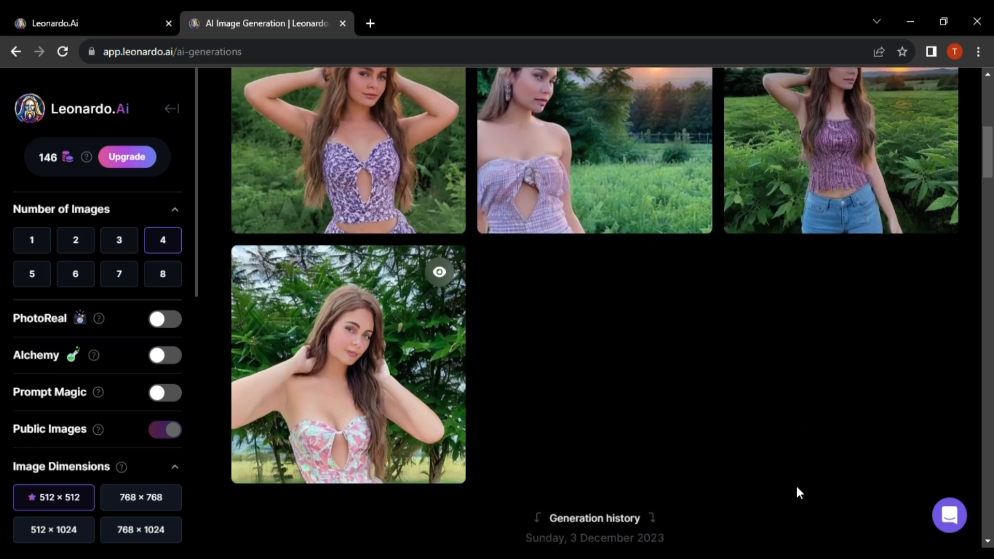
{"action": "mouse_move", "coordinate": [764, 458]}
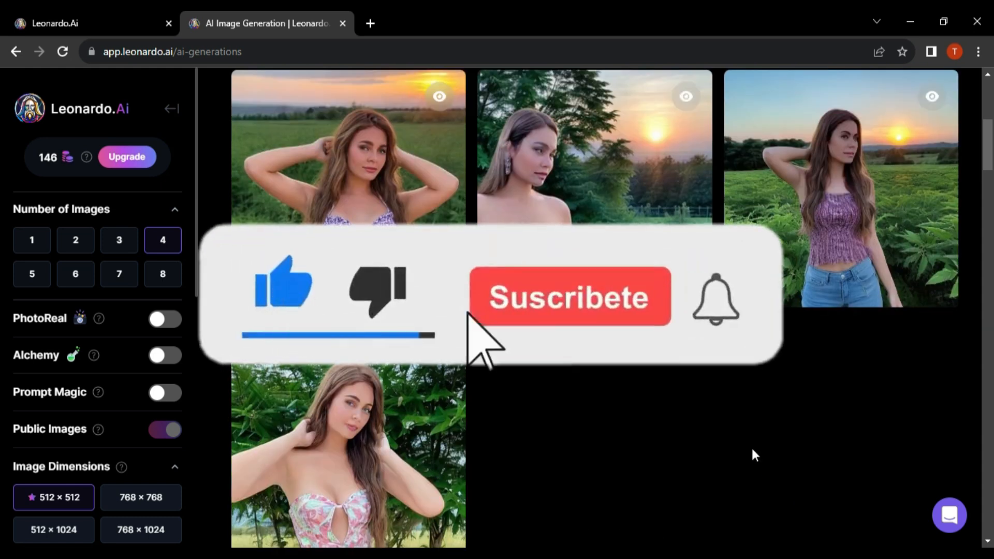
{"action": "left_click", "coordinate": [573, 297]}
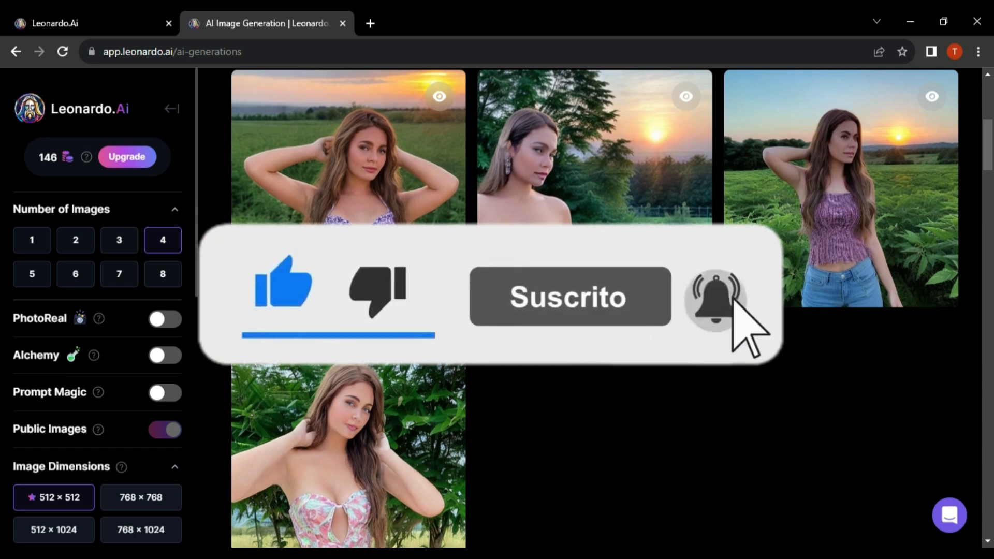